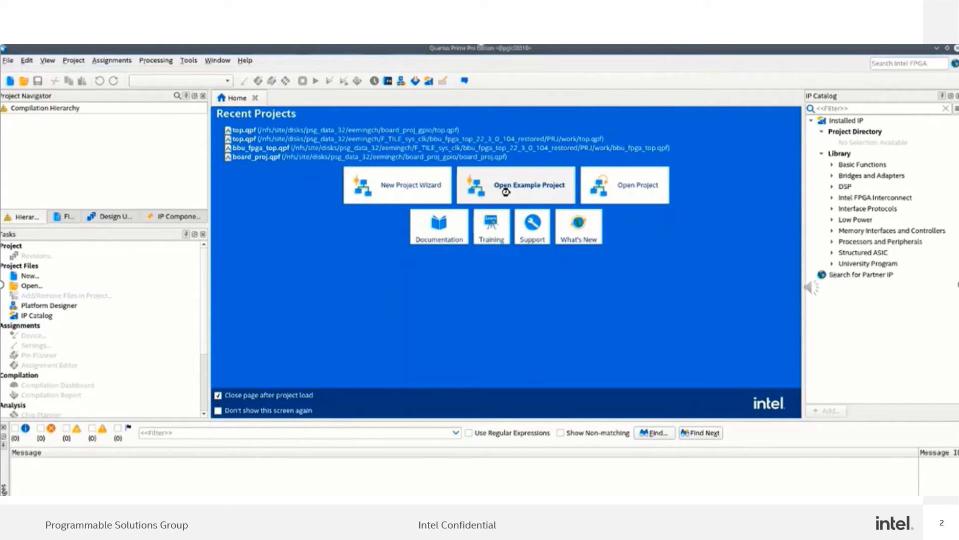
Open the Agilex design example browser from the Home page's Open Example Project
left_click(530, 185)
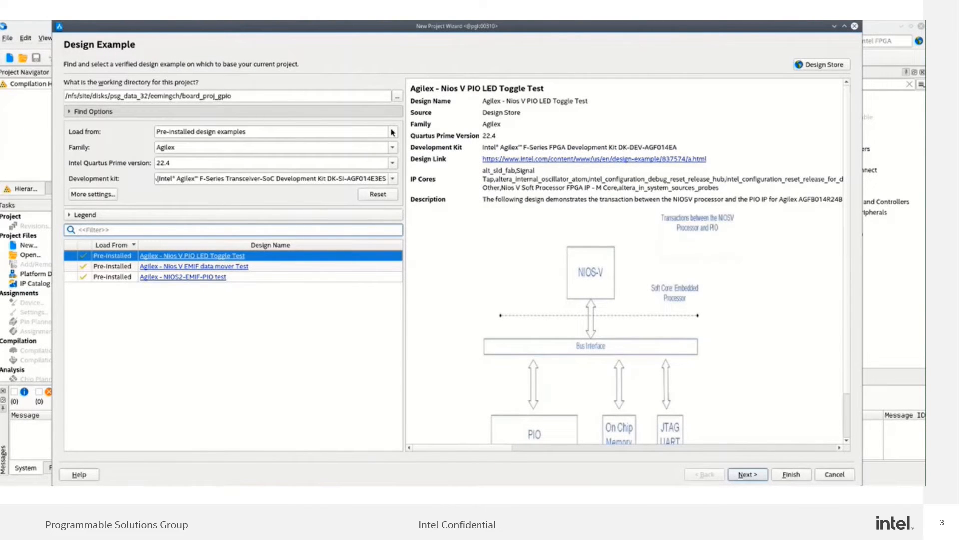
left_click(390, 131)
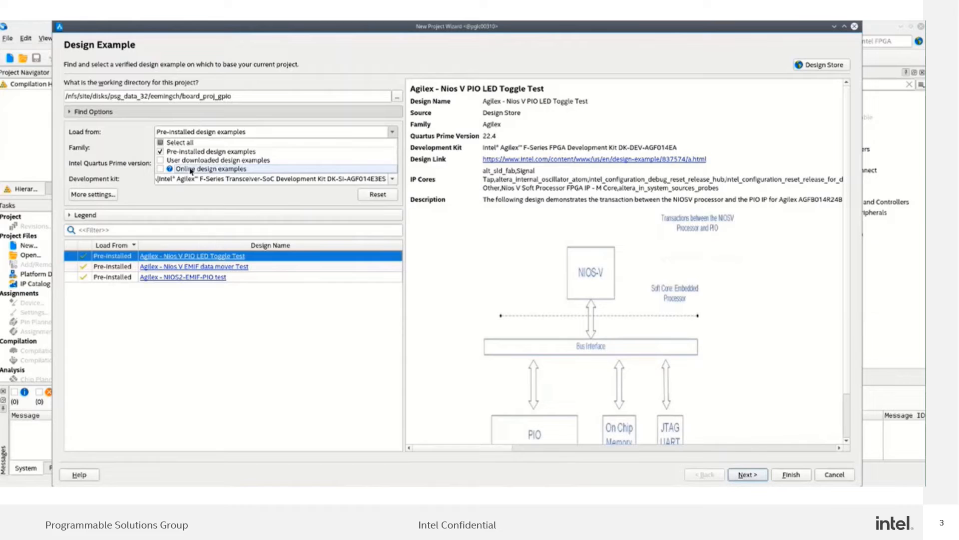
mouse_move(211, 168)
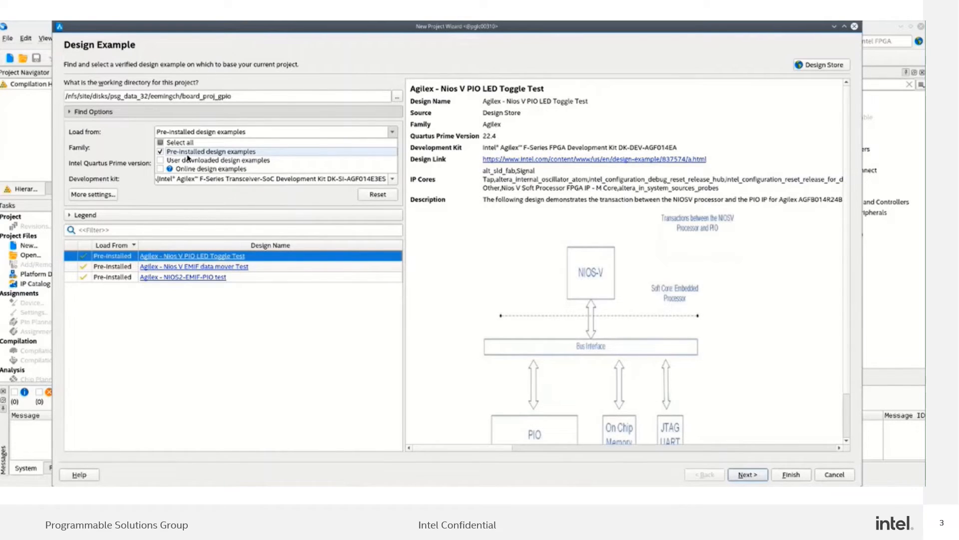
left_click(210, 151)
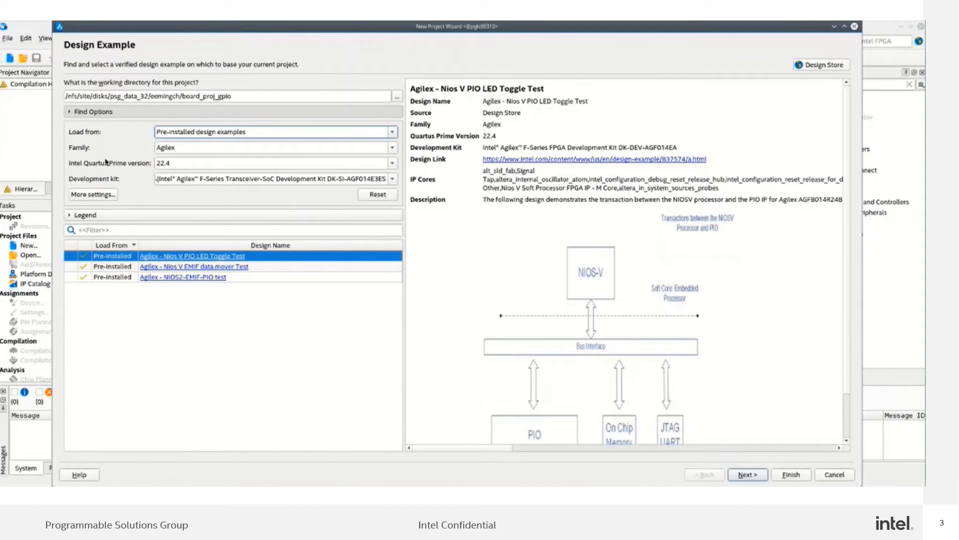
mouse_move(80, 152)
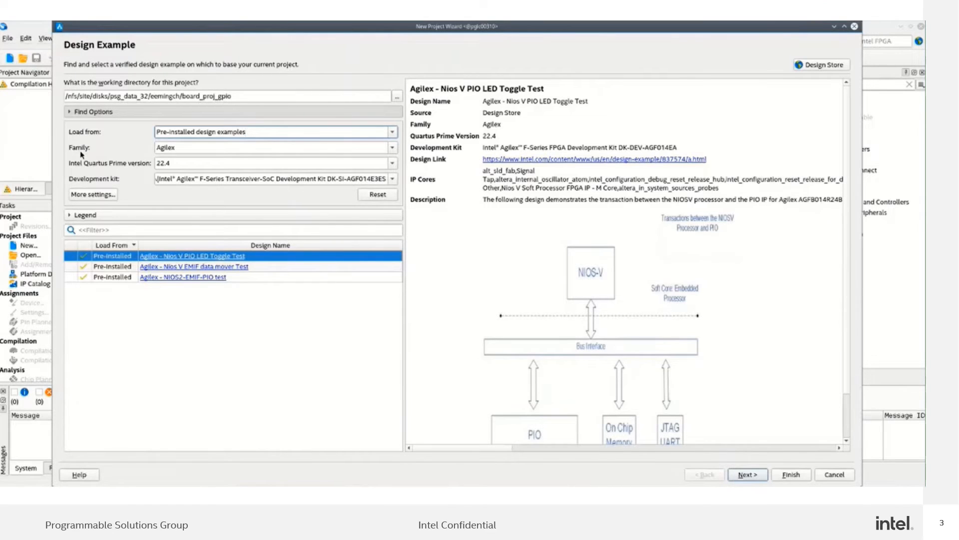
mouse_move(86, 165)
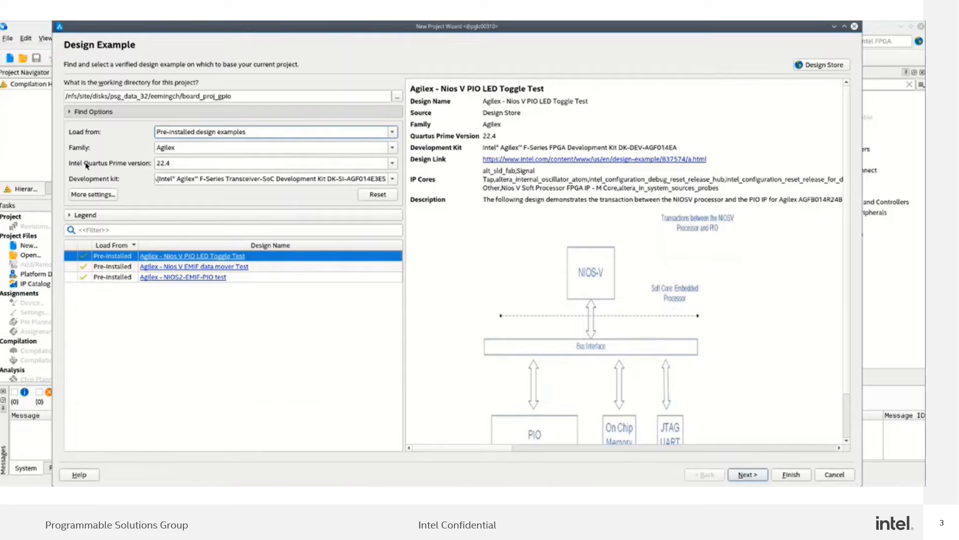
mouse_move(82, 182)
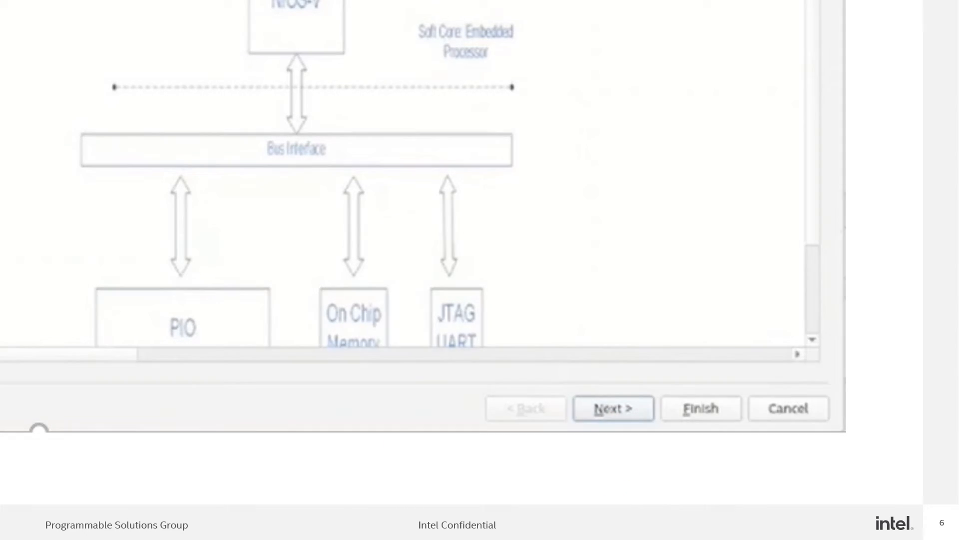
Advance to the summary page and finish the New Project Wizard for the Nios V example
left_click(611, 409)
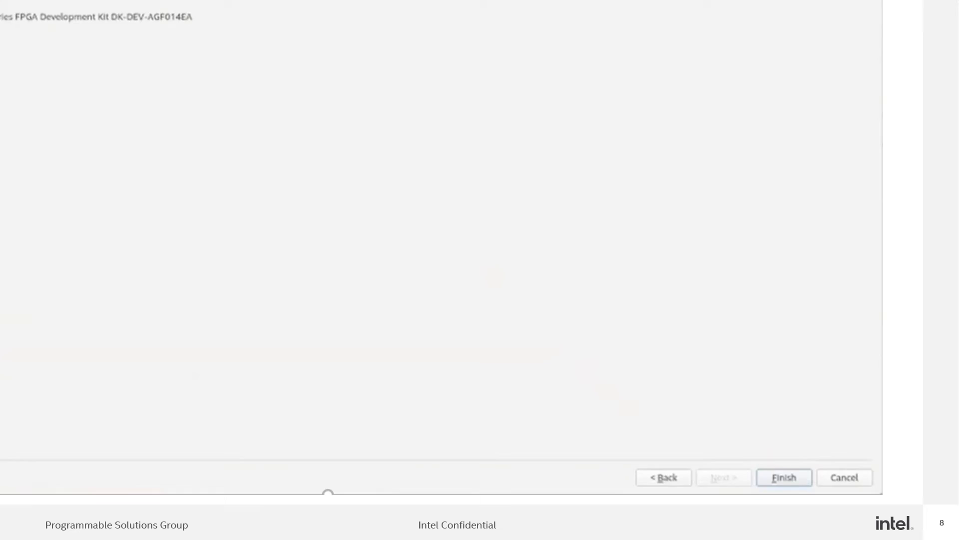
left_click(783, 478)
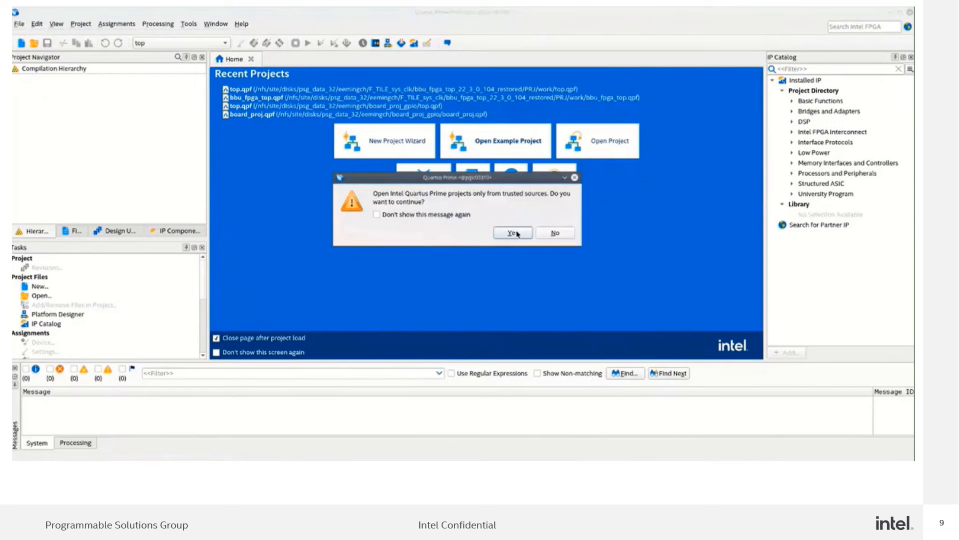
mouse_move(517, 192)
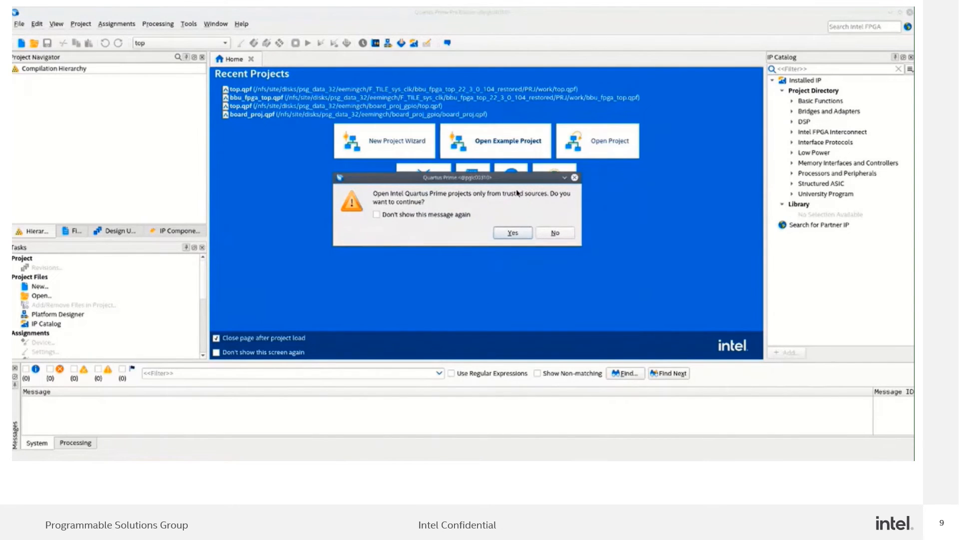
mouse_move(513, 183)
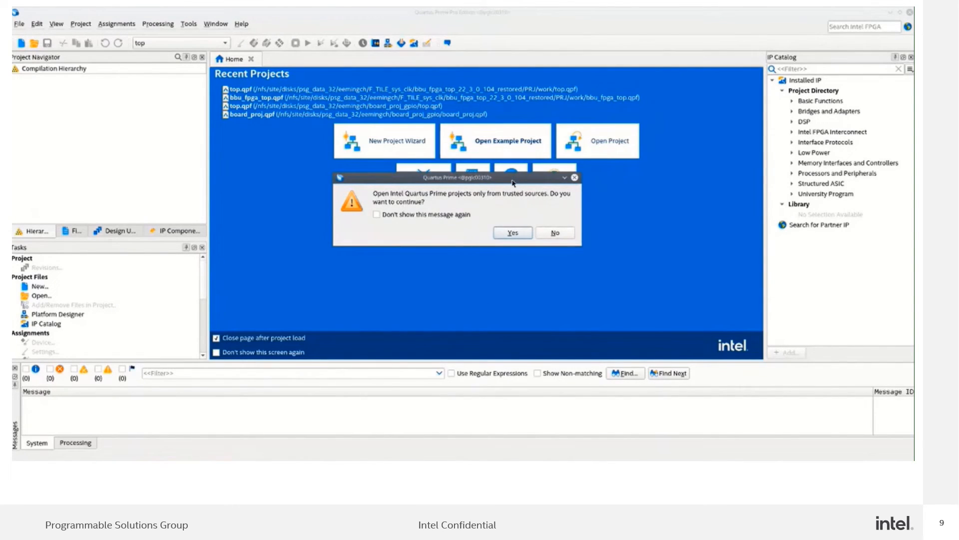
mouse_move(528, 262)
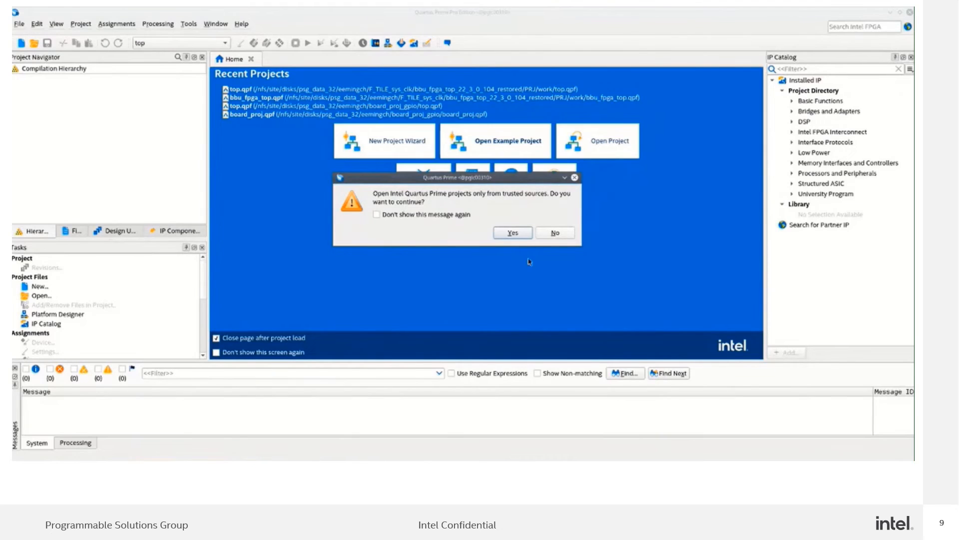
mouse_move(519, 182)
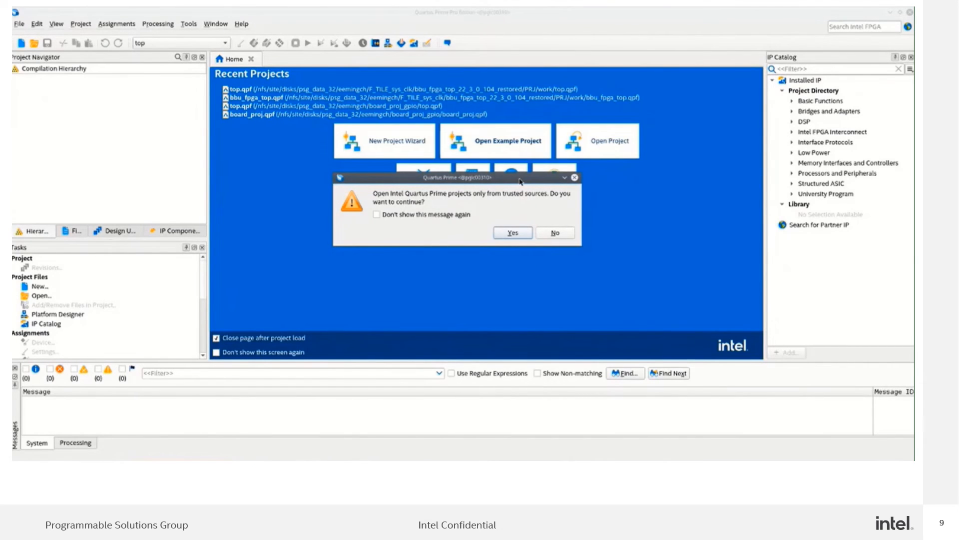
mouse_move(517, 175)
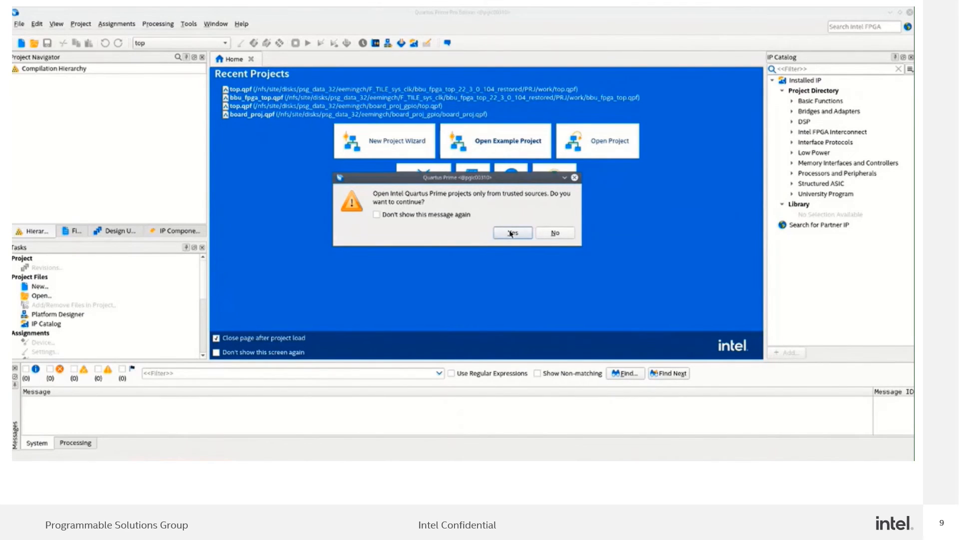
Confirm the project comes from a trusted source to open it
left_click(511, 233)
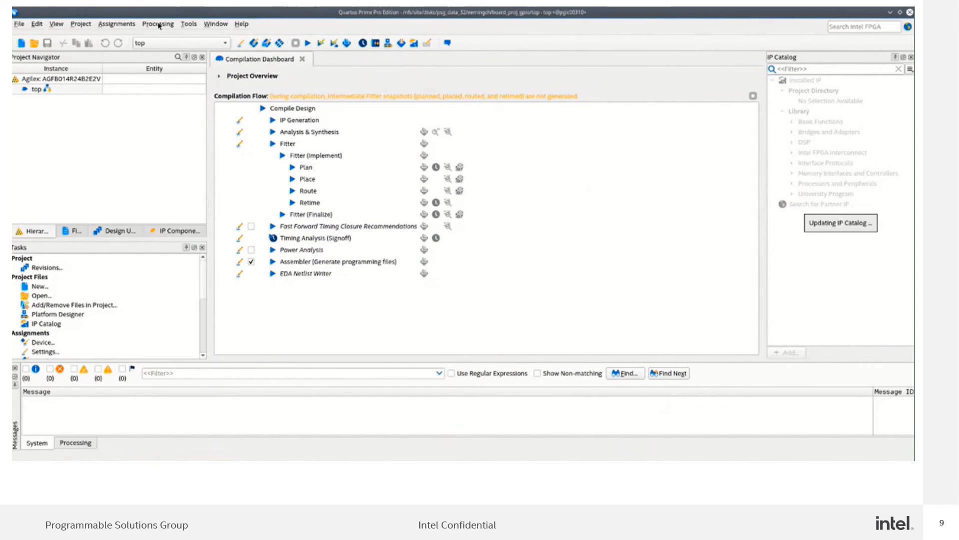
Start a full compilation from the Processing menu
left_click(158, 24)
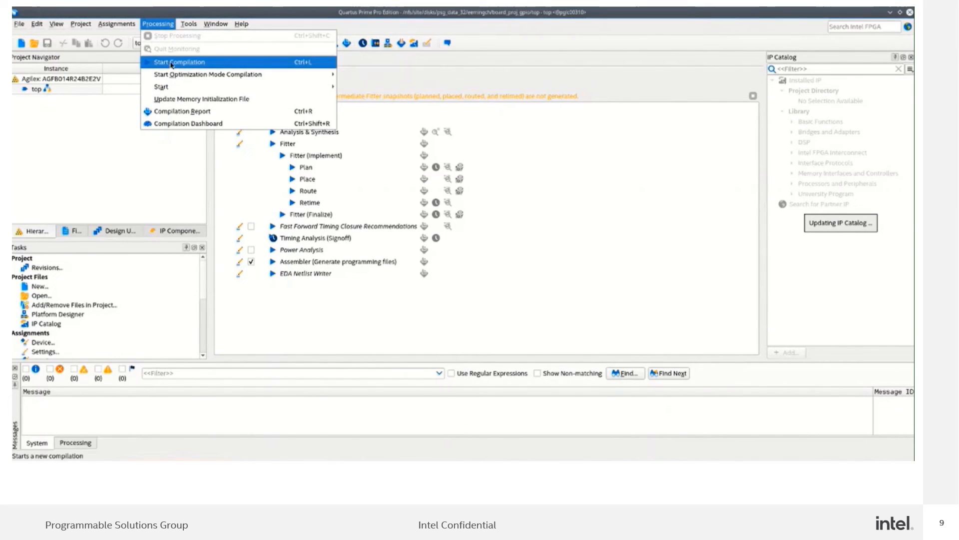
left_click(178, 61)
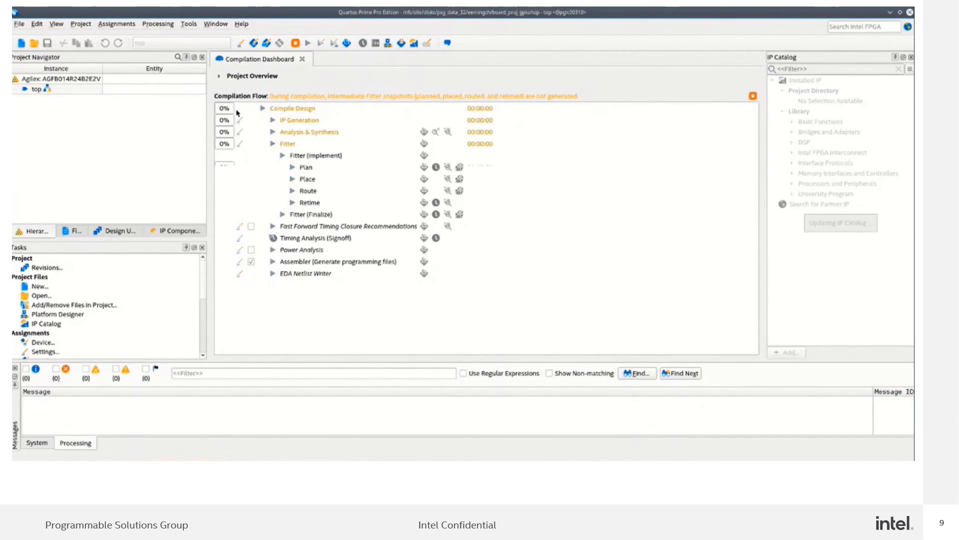